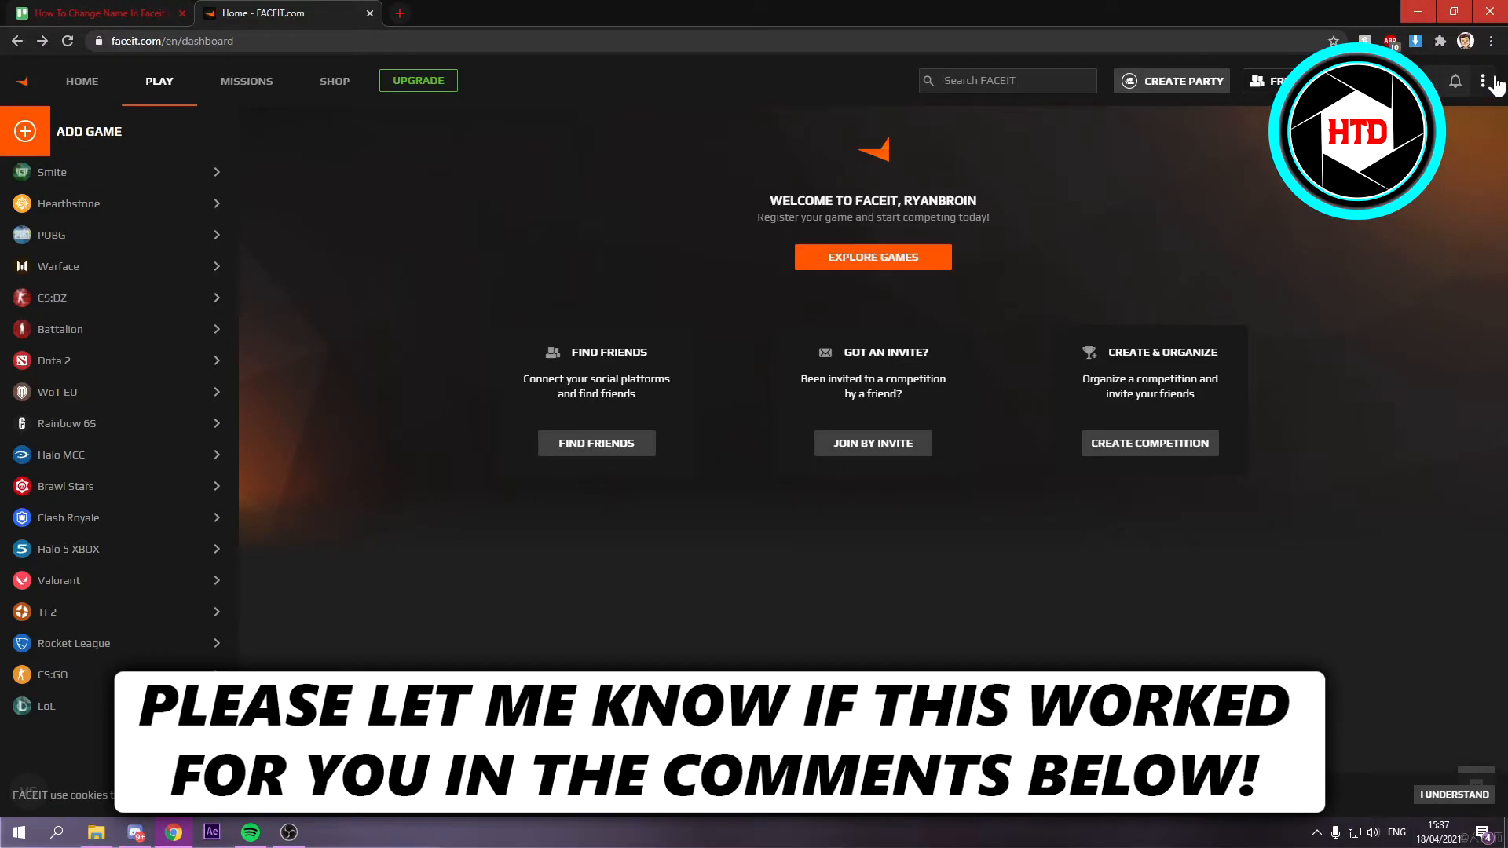
- Open FACEIT account settings via the three-dot menu to view the nickname field
left_click(1482, 80)
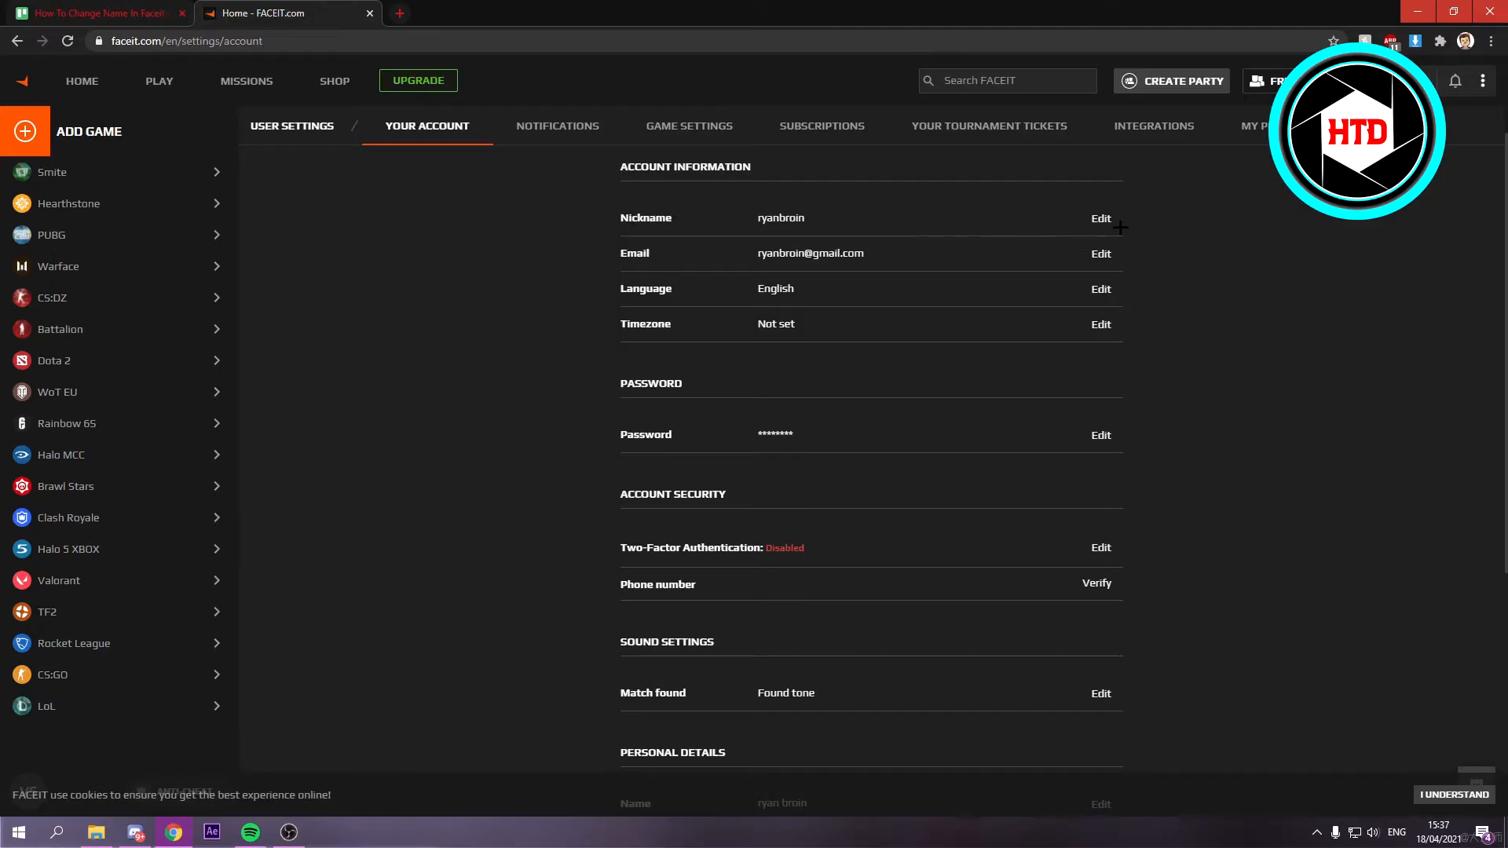
- Check the nickname edit notice (1,000 FACEIT Points or Premium), then go to the Shop
left_click(1101, 217)
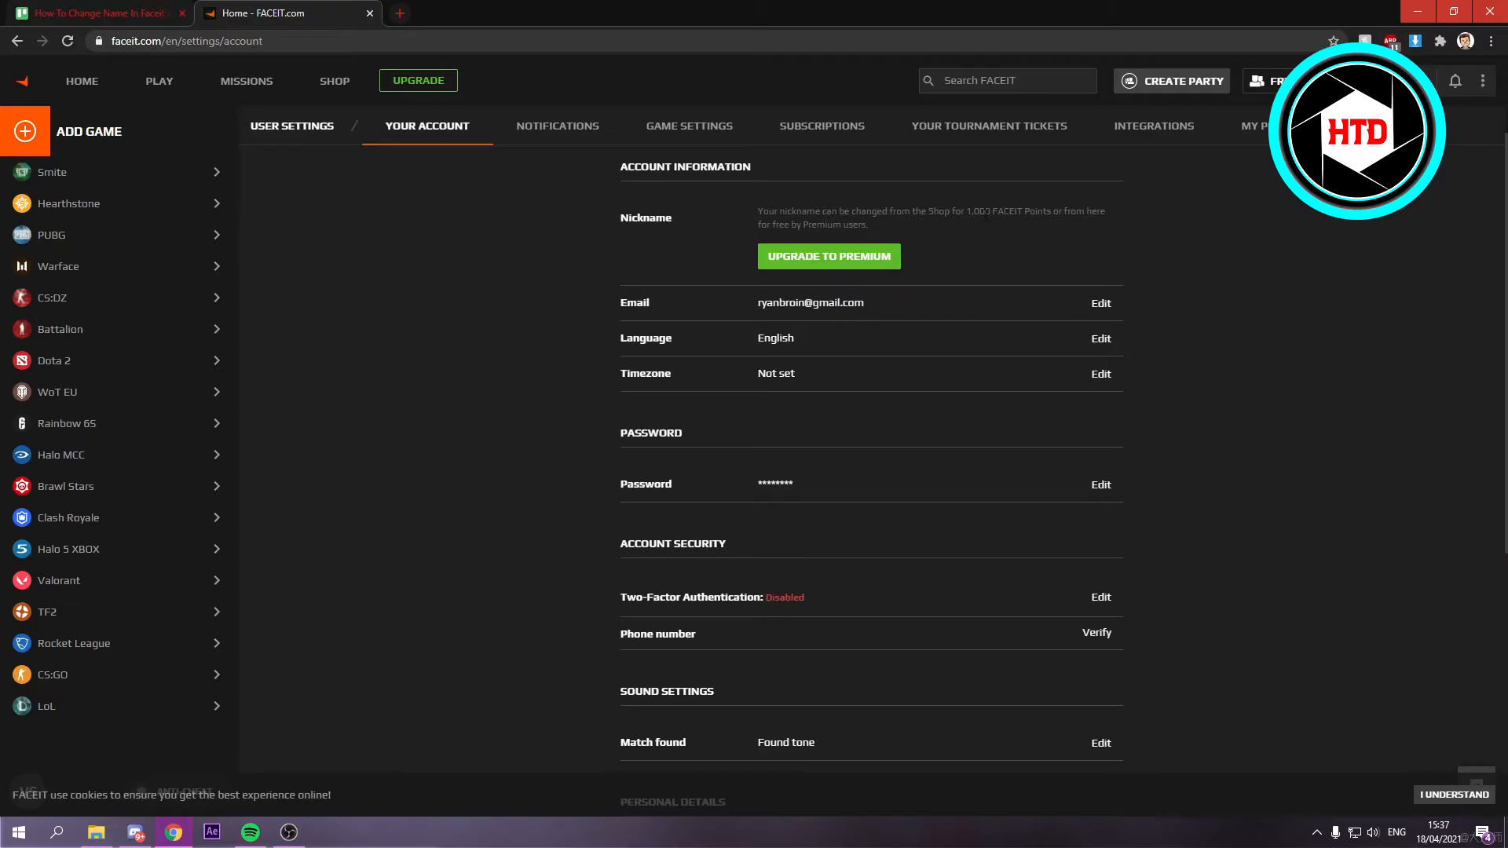
mouse_move(1028, 221)
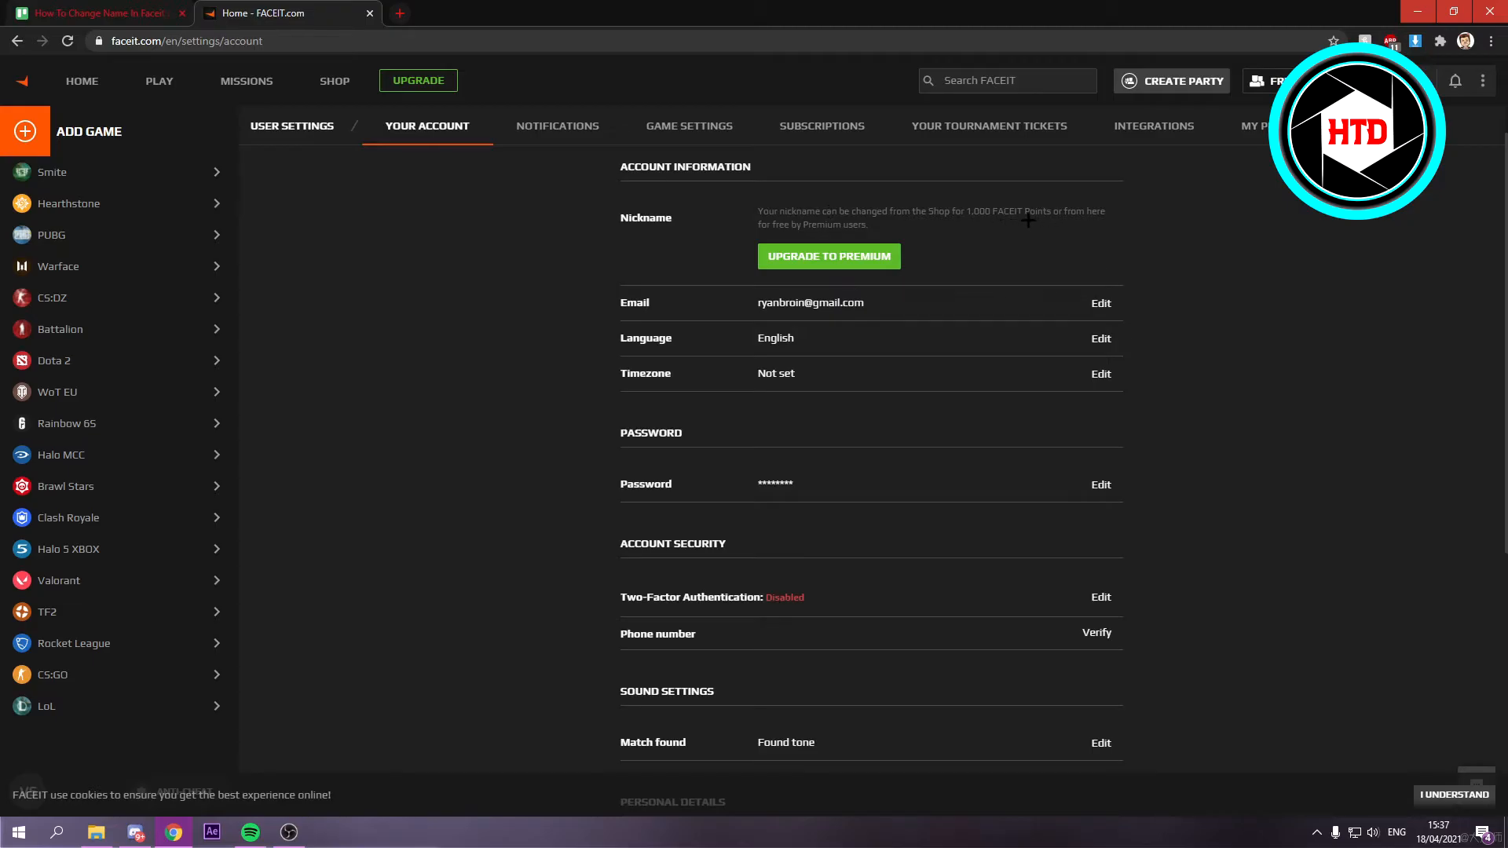
mouse_move(880, 263)
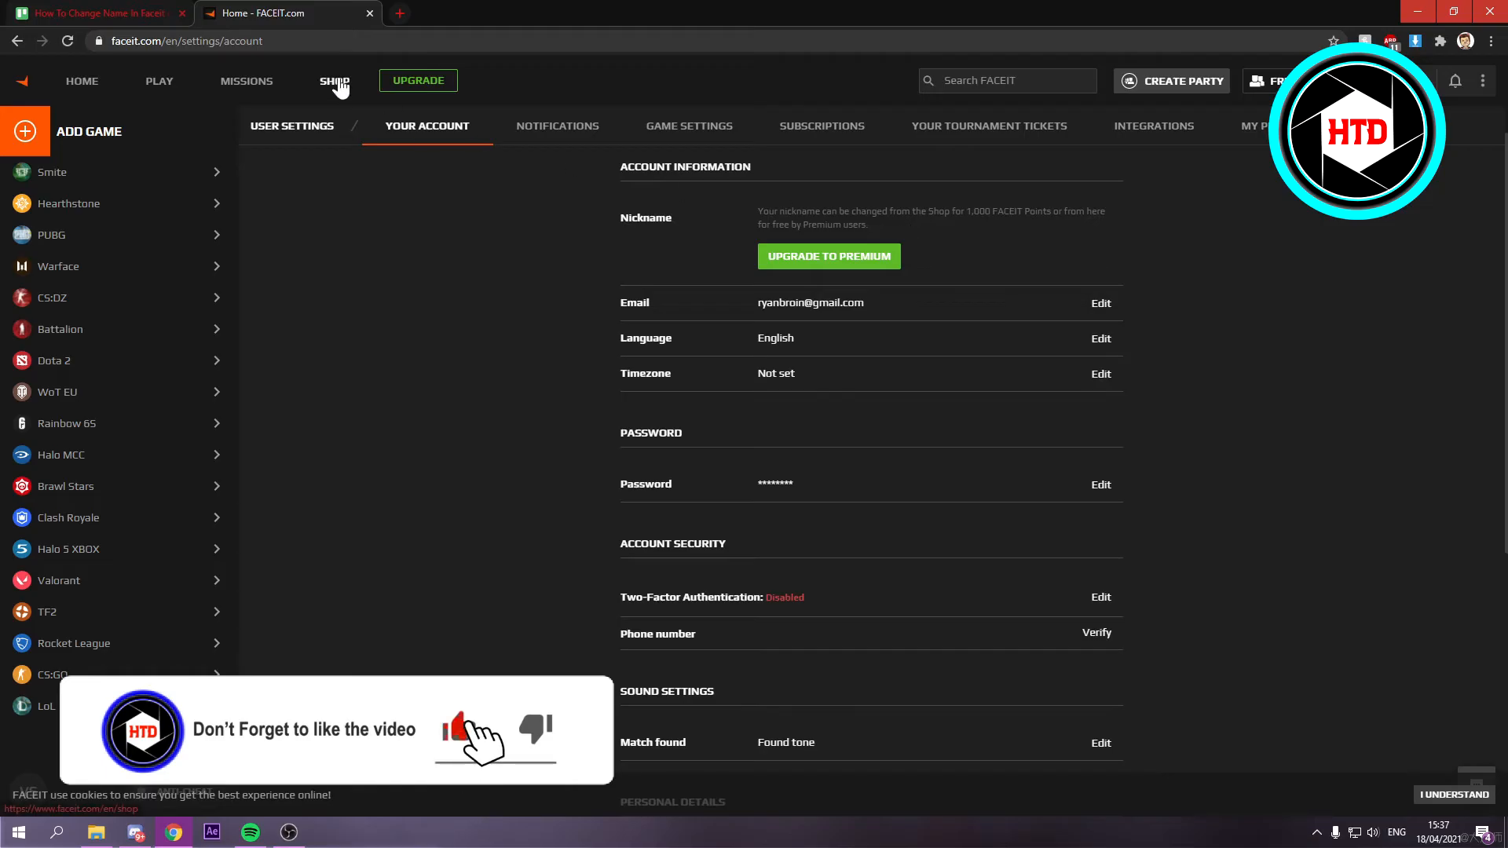
left_click(335, 80)
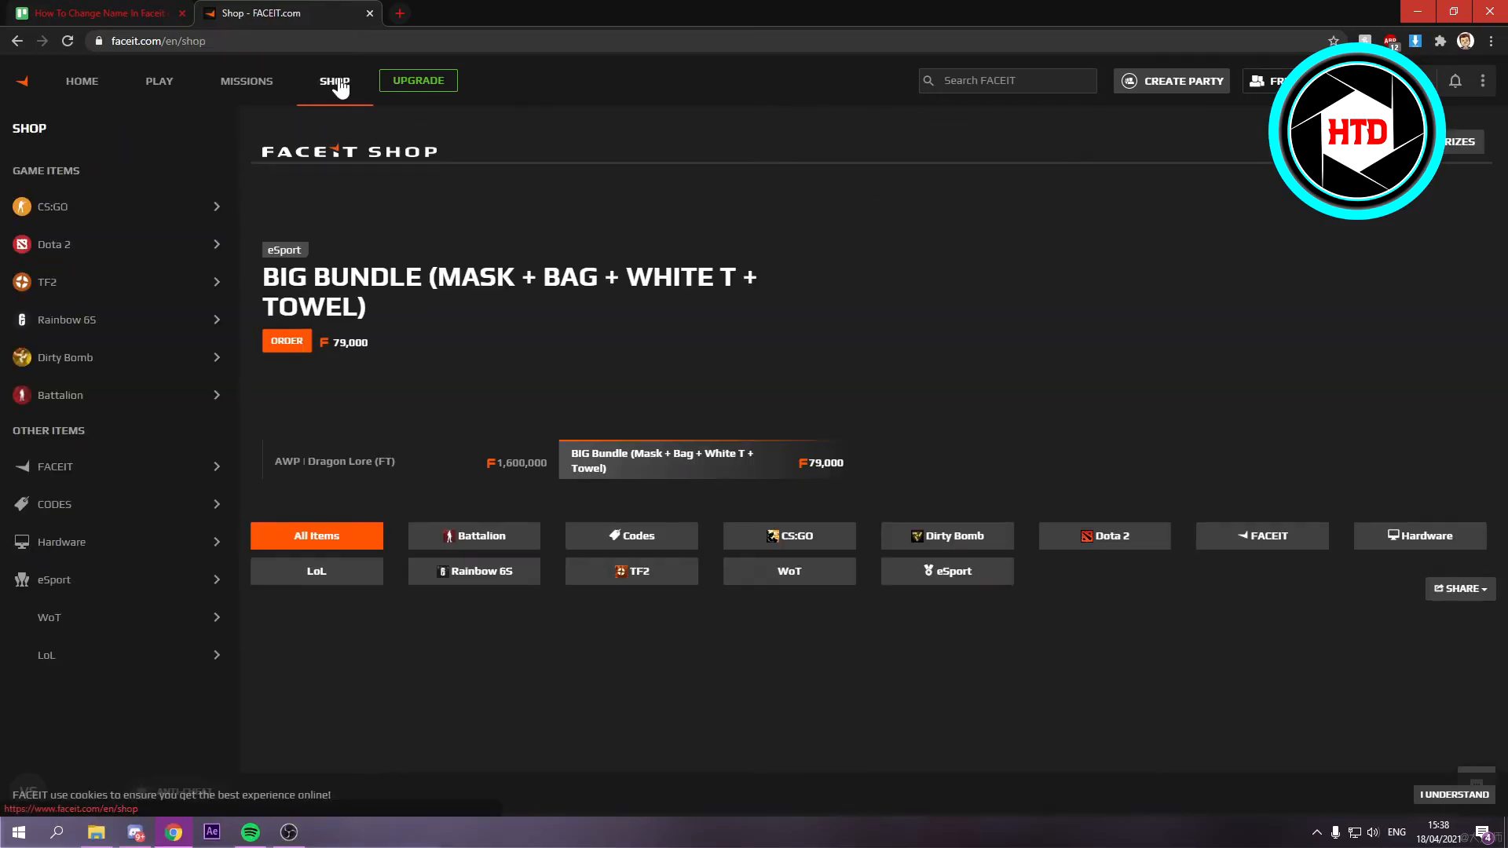
- Scroll the shop past CS:GO, Hardware and Codes to the FACEIT items section
scroll("down", 3)
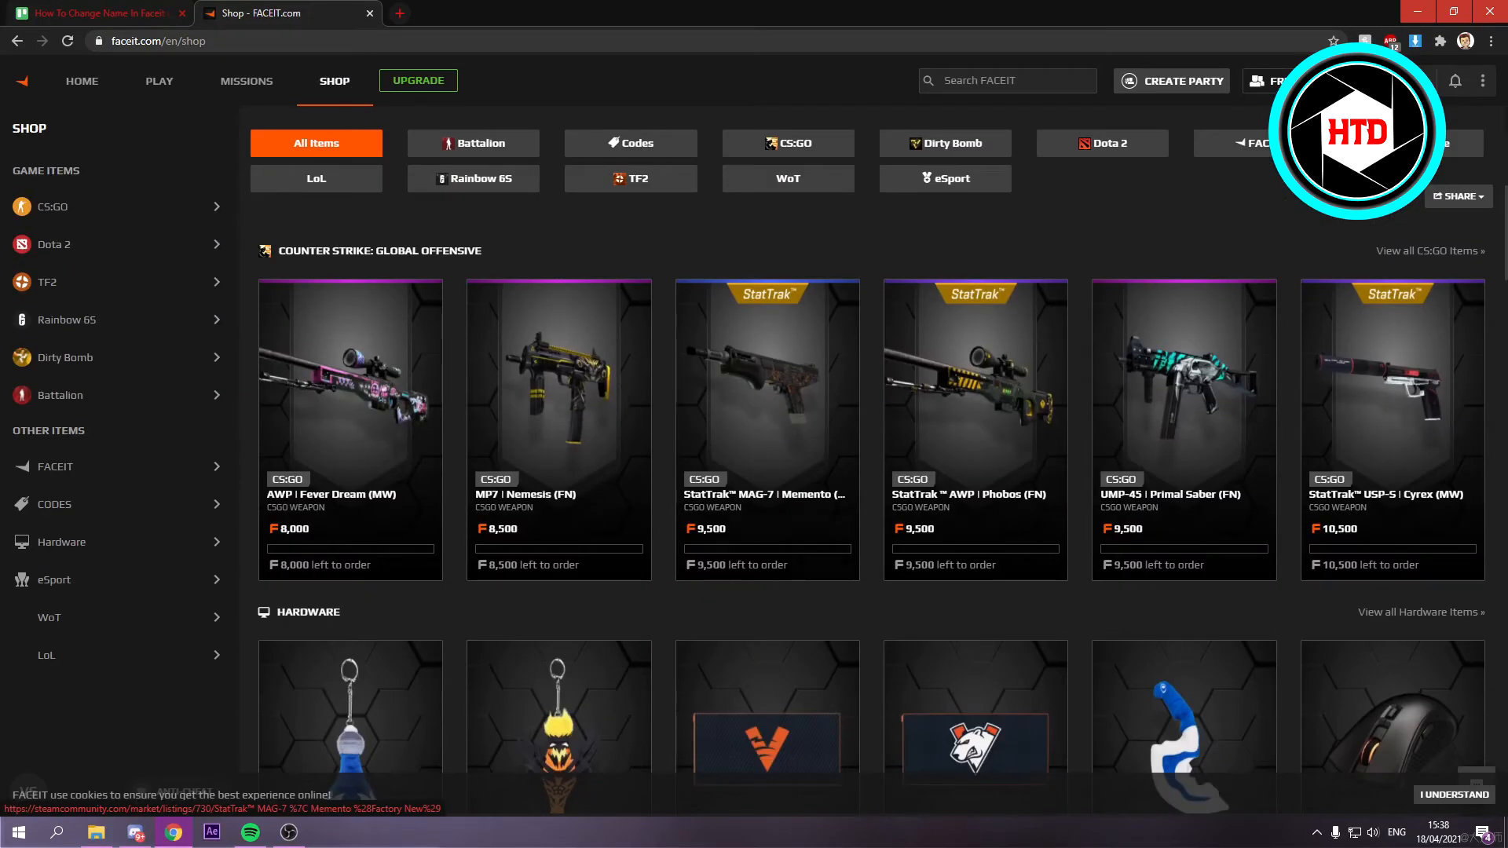
scroll("down", 3)
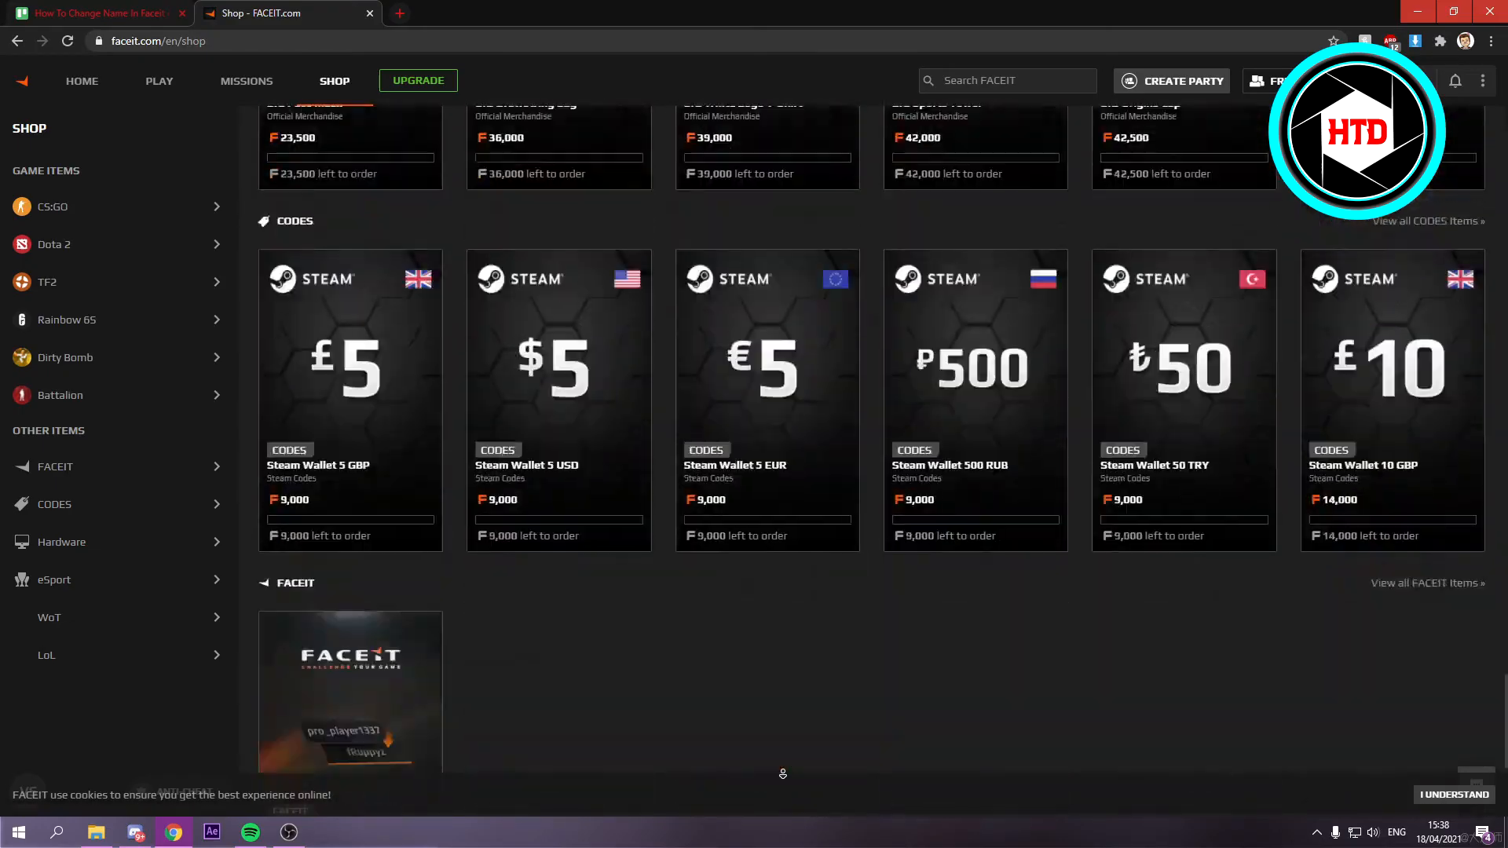
scroll("down", 3)
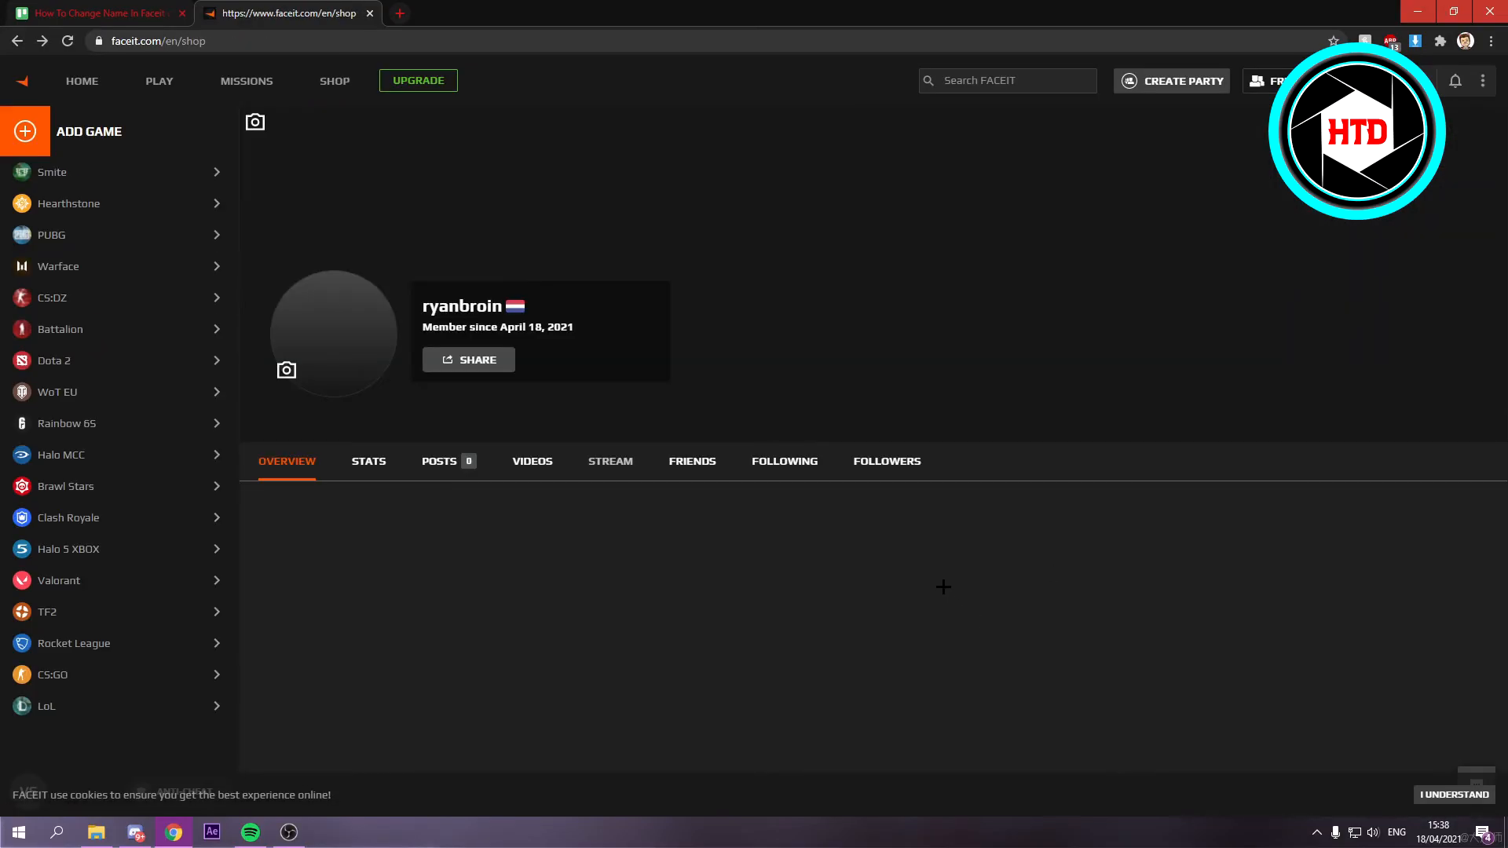
left_click(335, 81)
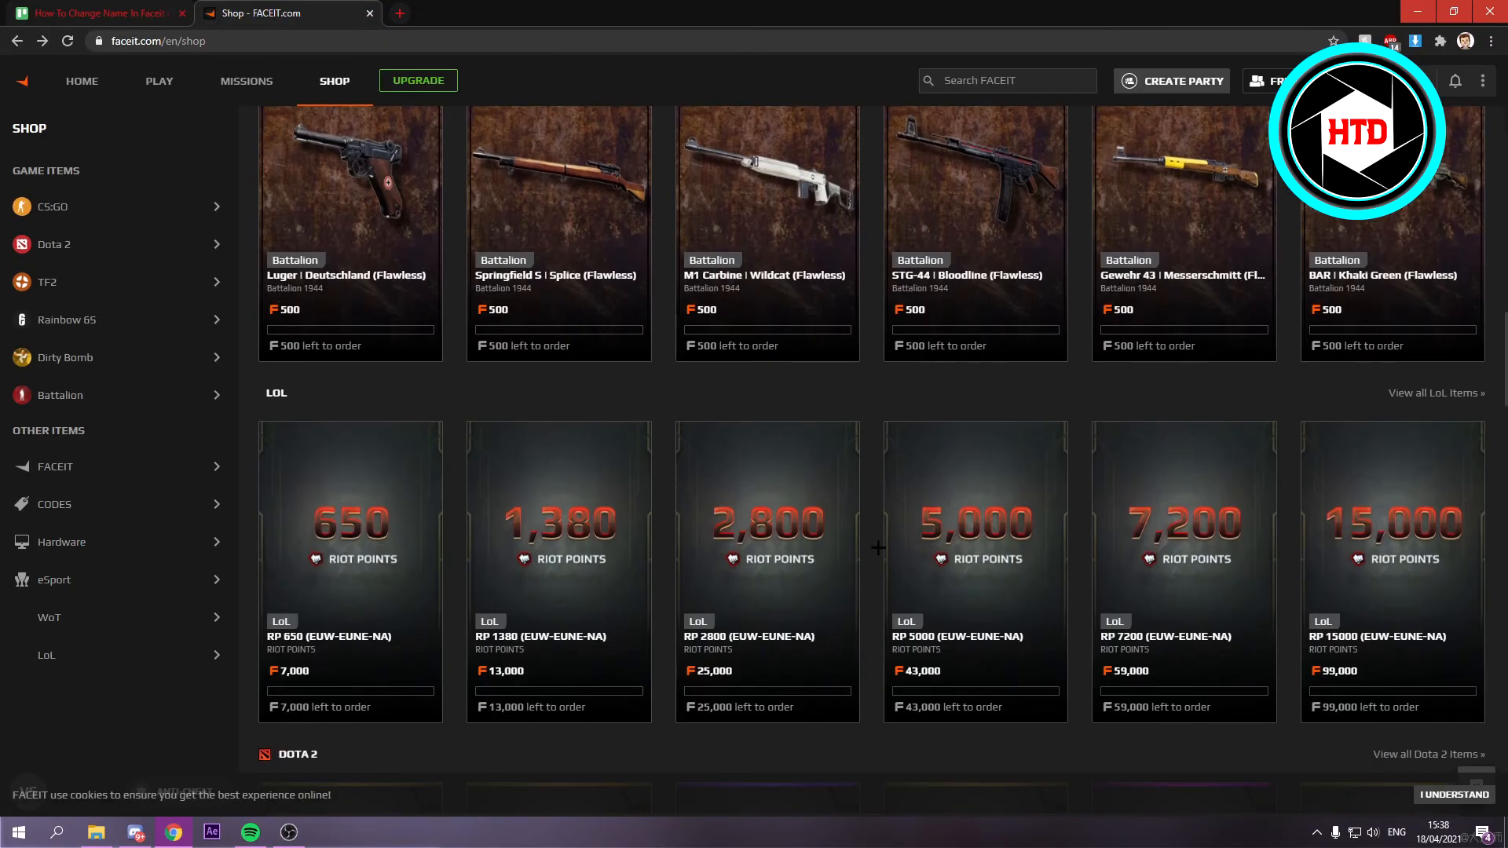